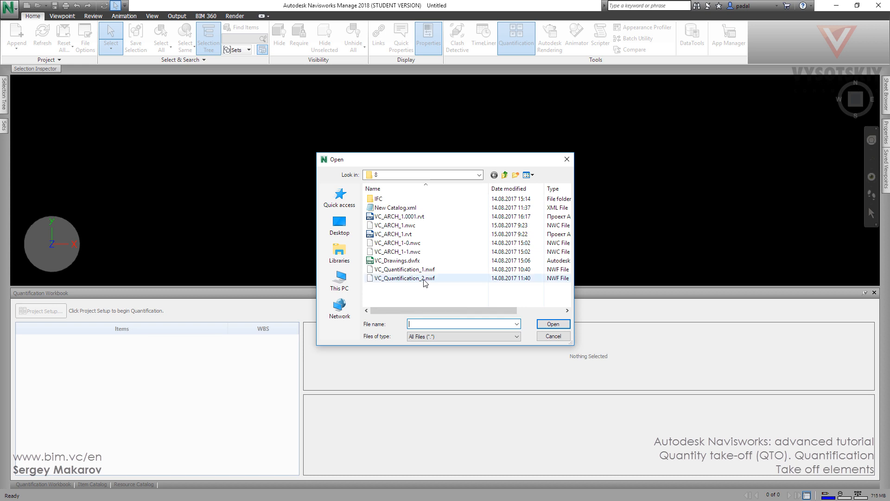
Load the VC_Quantification_2.nwf project file from the Open dialog
click(404, 277)
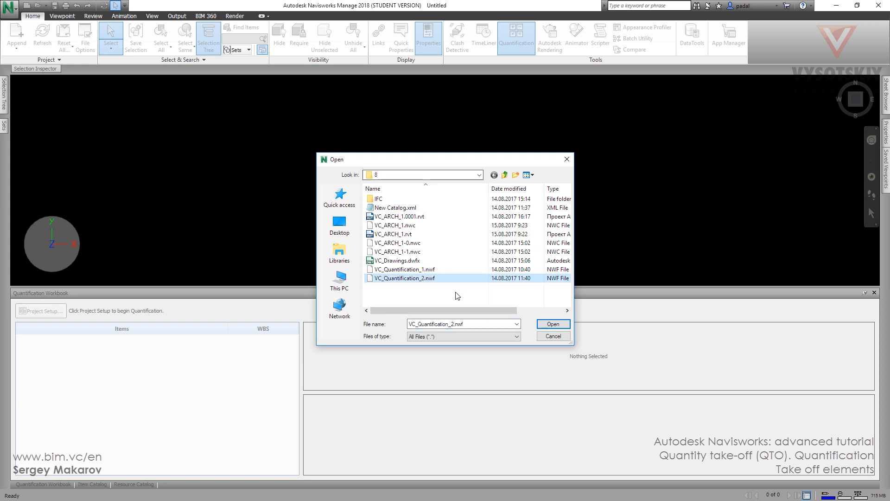
click(551, 324)
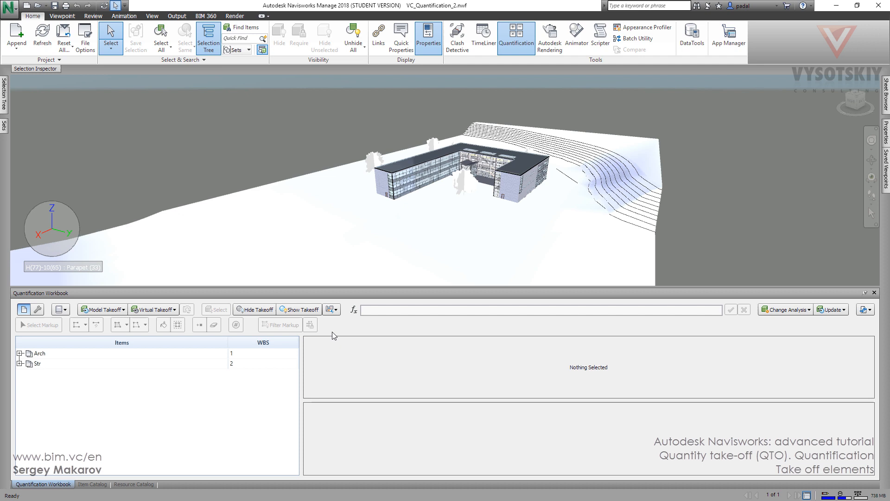
mouse_move(367, 173)
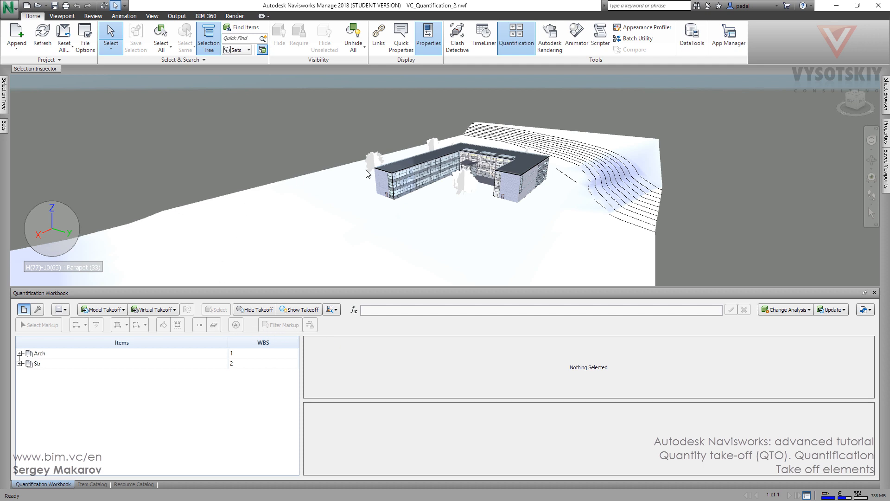
mouse_move(219, 197)
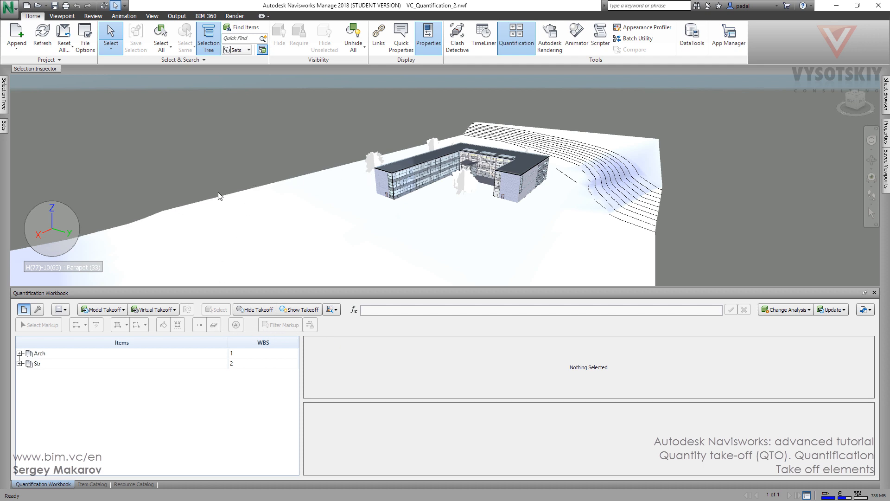
mouse_move(56, 299)
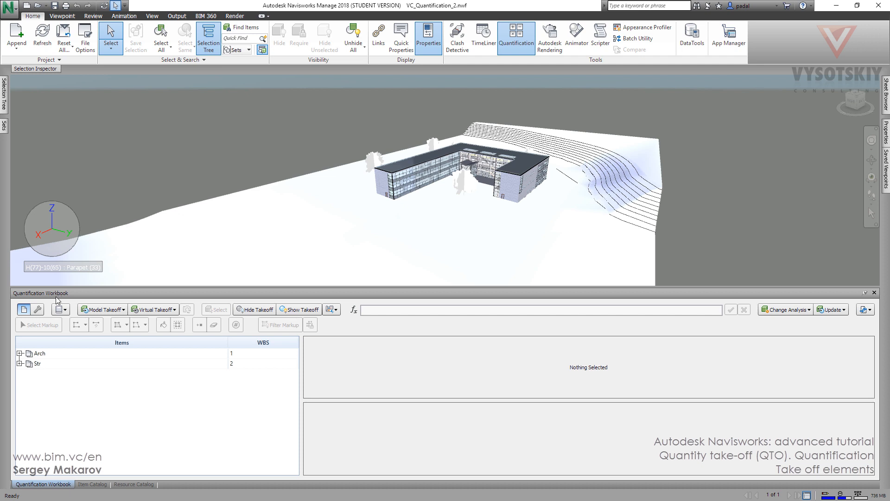
Expand Arch, Str and Wall so External and Interior wall items are visible
click(20, 353)
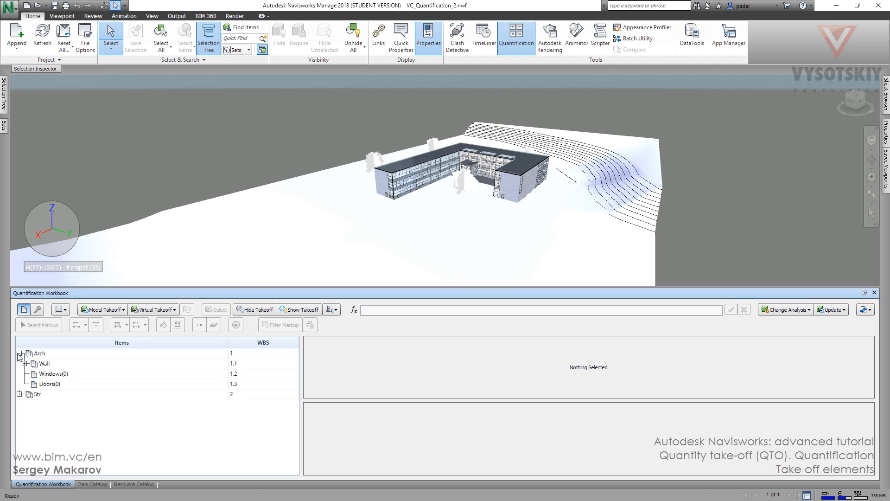
click(19, 394)
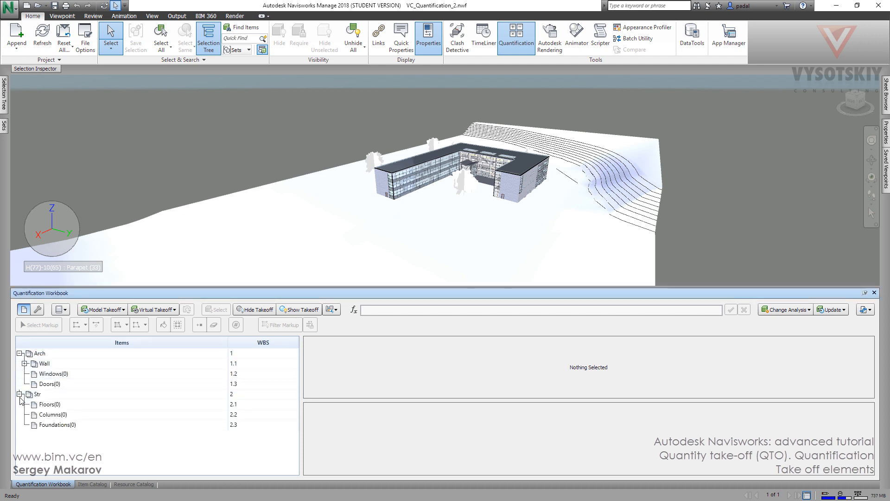
click(26, 363)
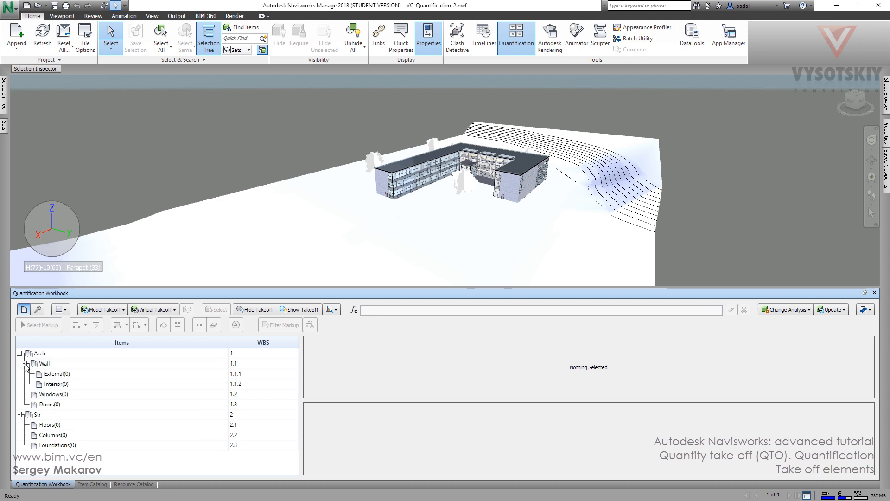
mouse_move(513, 189)
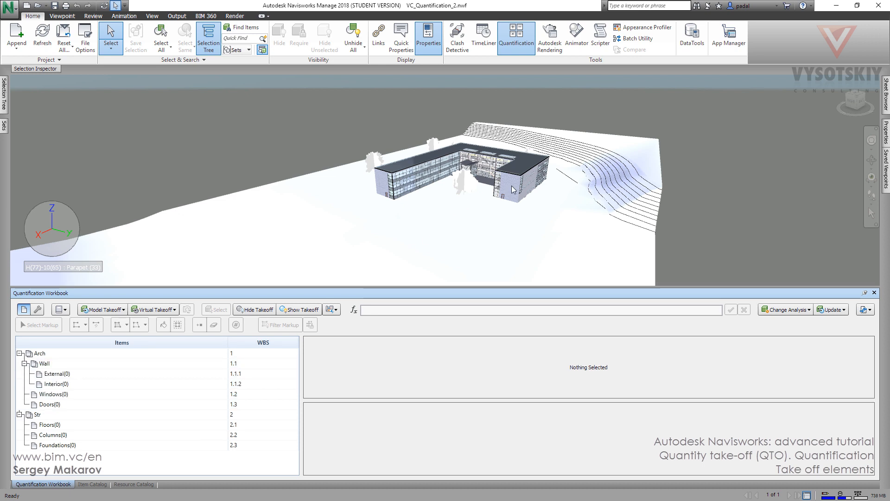
Pick an exterior wall, select all same-type walls, and choose the External workbook item
click(510, 189)
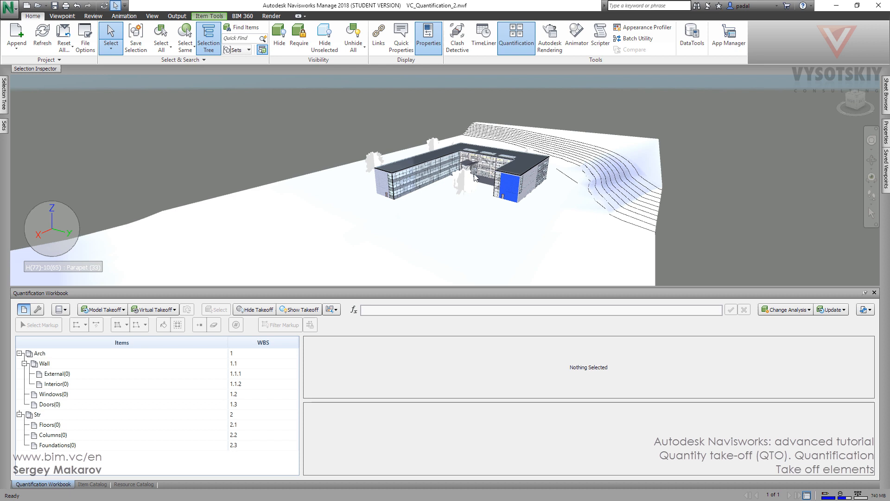
click(185, 37)
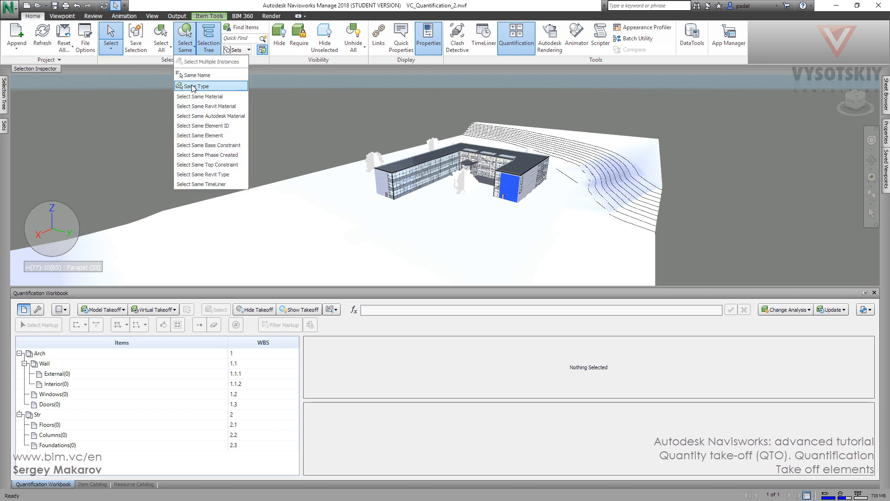
click(199, 85)
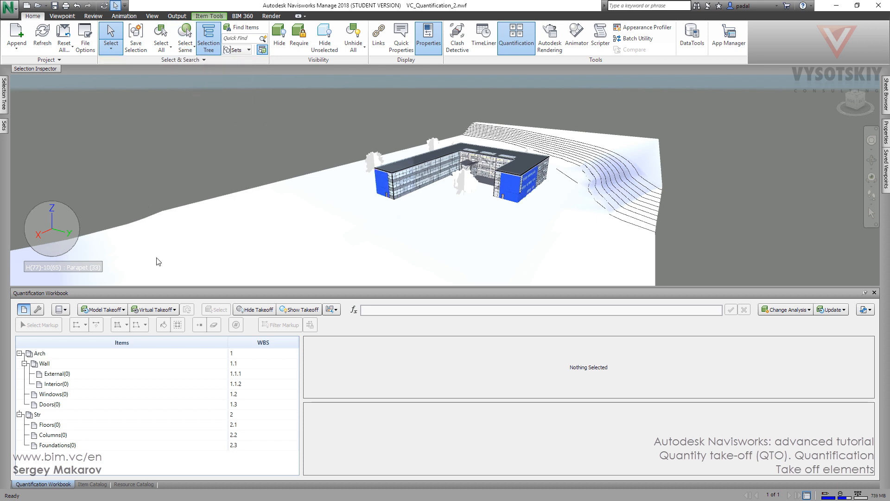
click(54, 374)
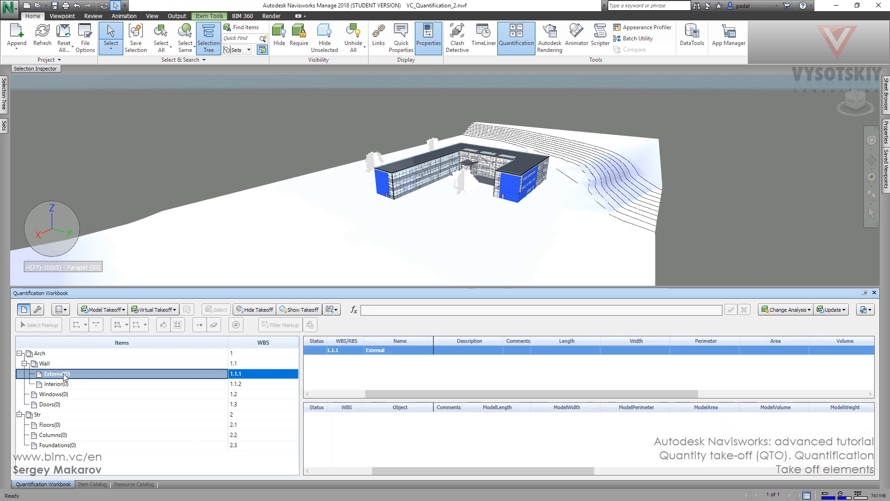
Take off the selected walls into External via Take off Selected Model Items
right_click(54, 374)
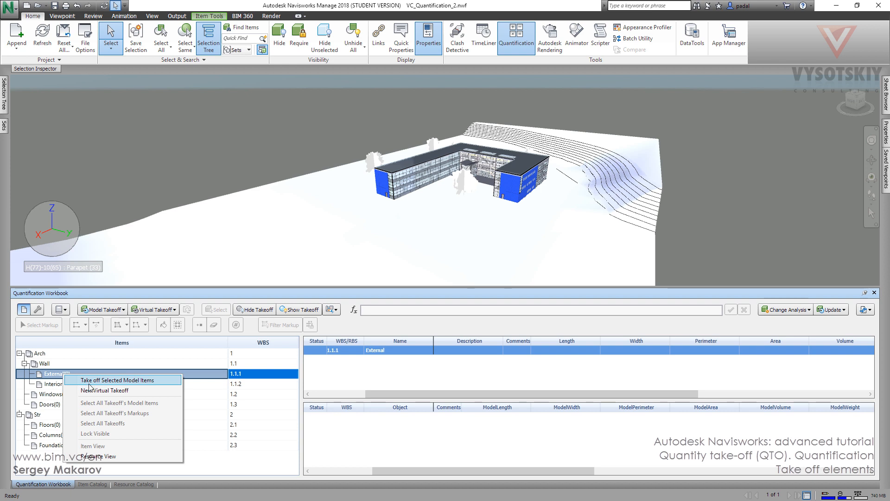
click(116, 379)
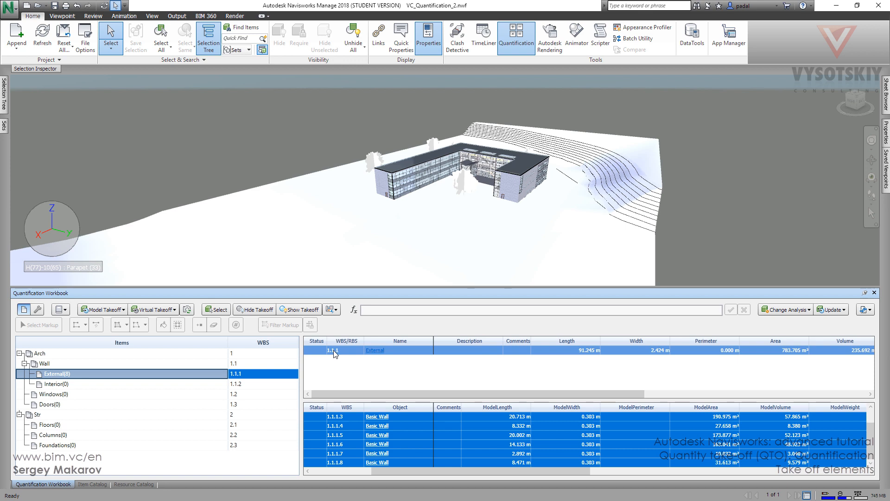
mouse_move(246, 376)
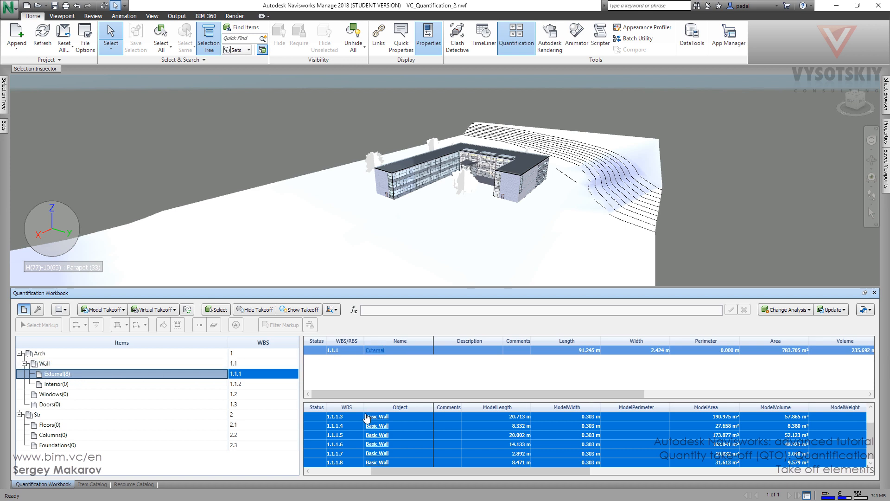
mouse_move(524, 361)
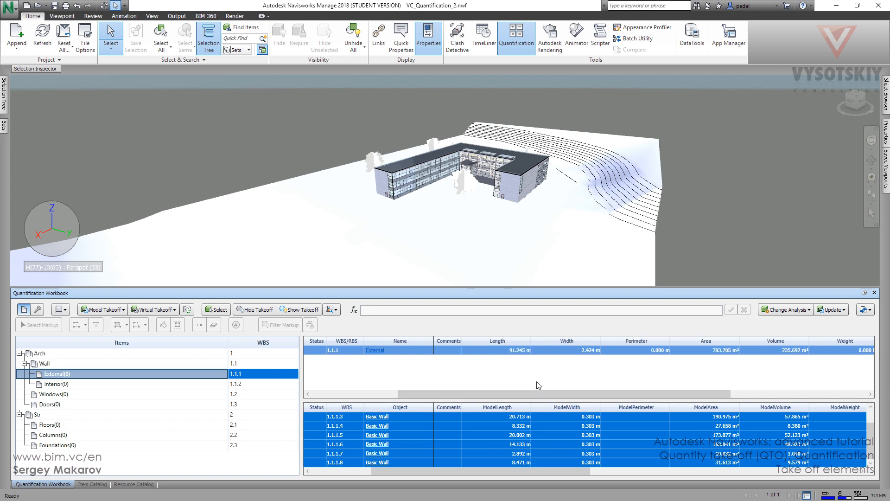
mouse_move(511, 354)
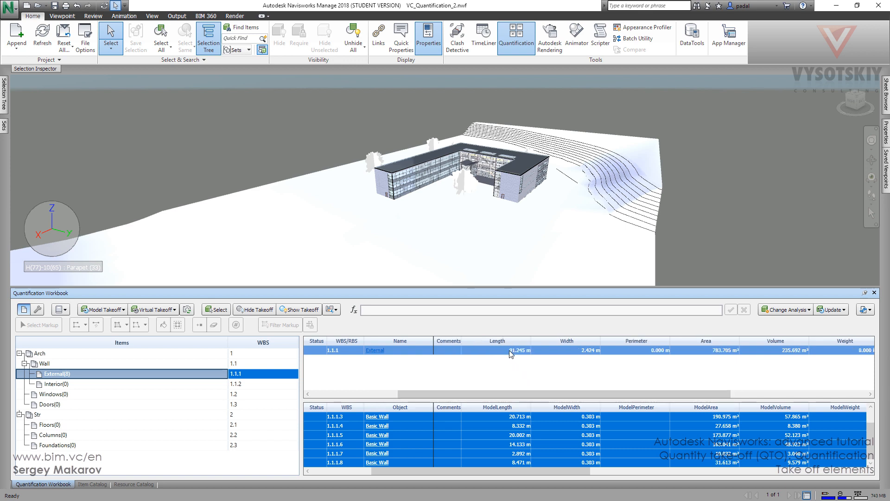
mouse_move(567, 354)
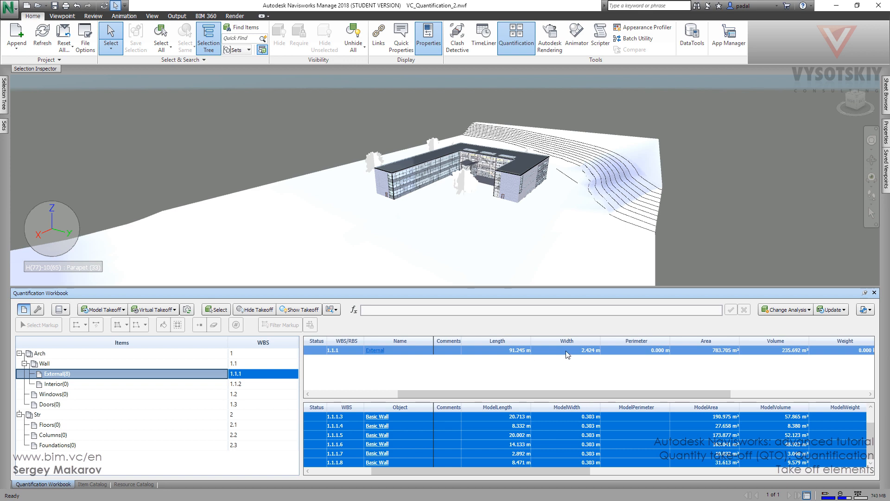
mouse_move(765, 350)
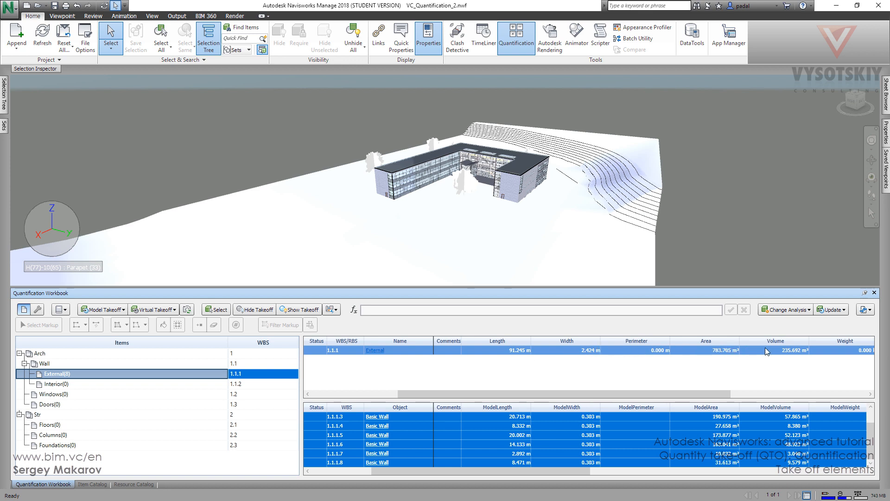
mouse_move(829, 384)
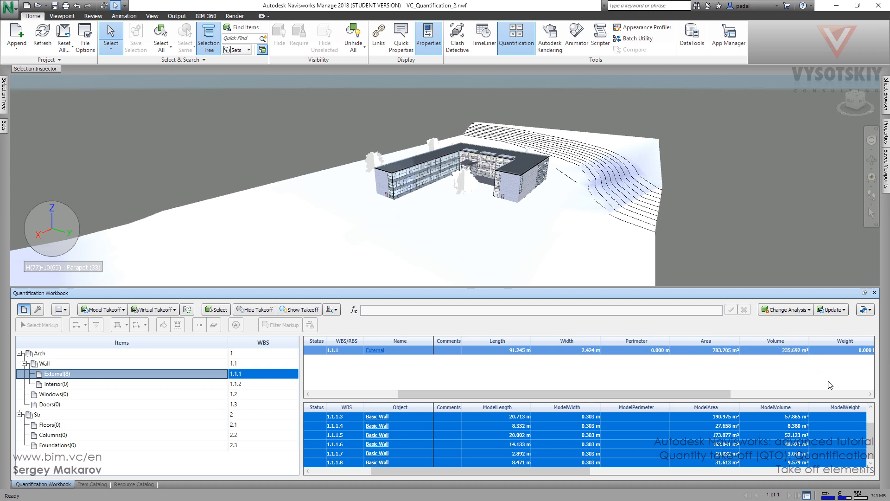
Scroll the External takeoff grid to review the 91.245 m length total
scroll(right, 3)
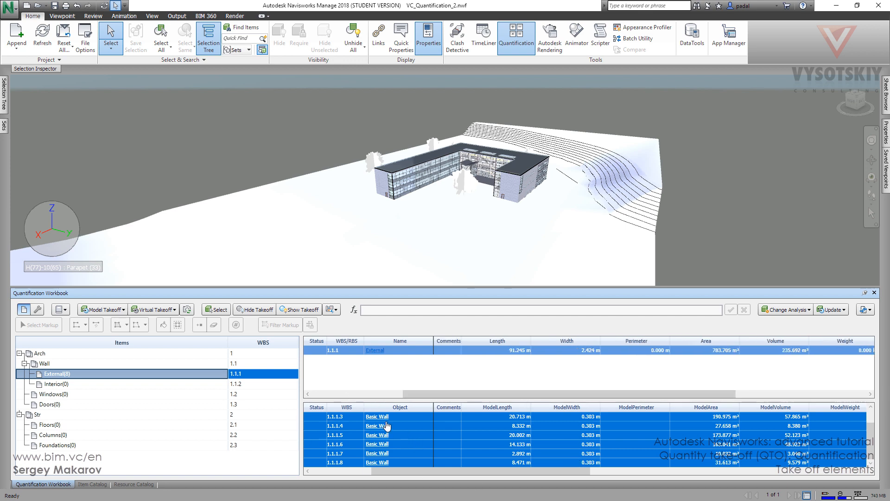
mouse_move(432, 418)
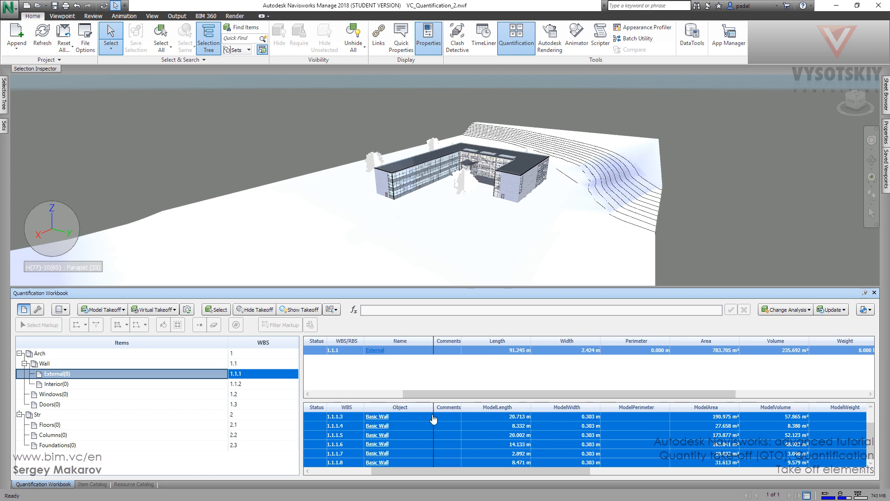
mouse_move(370, 427)
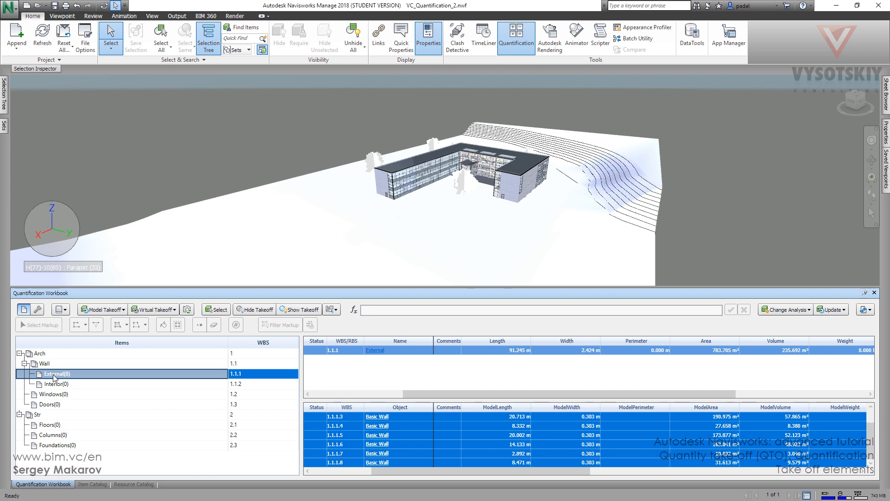
scroll(up, 3)
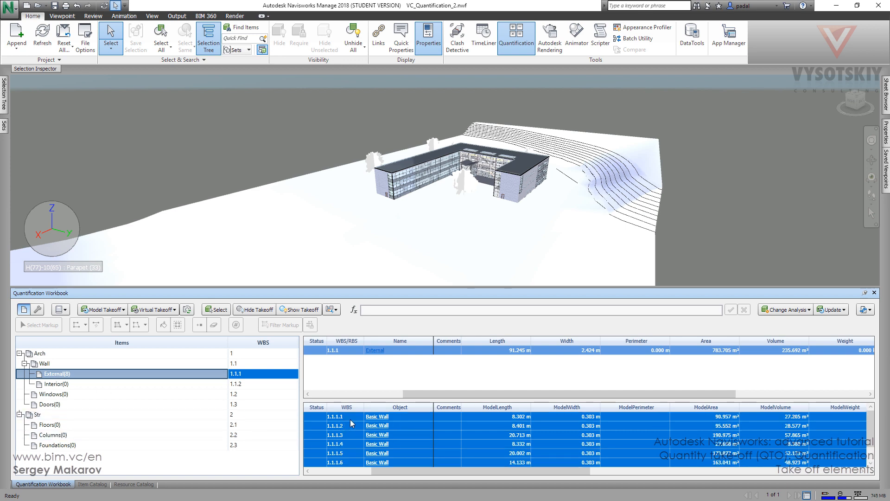
Select the 1.1.1.2 Basic Wall row to highlight that end wall in the model
click(377, 426)
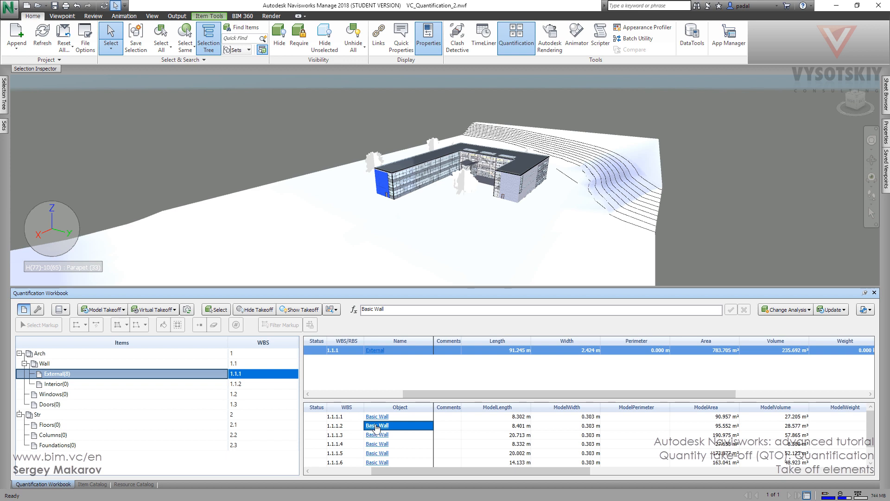
click(377, 424)
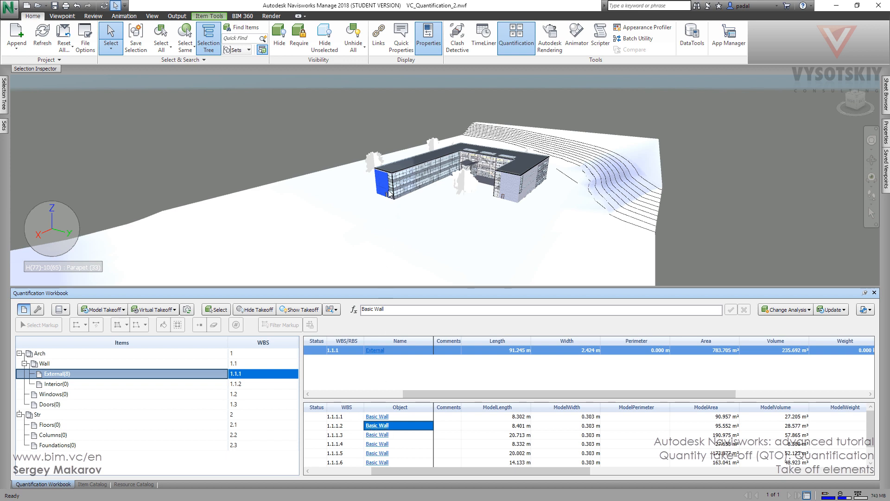
mouse_move(381, 179)
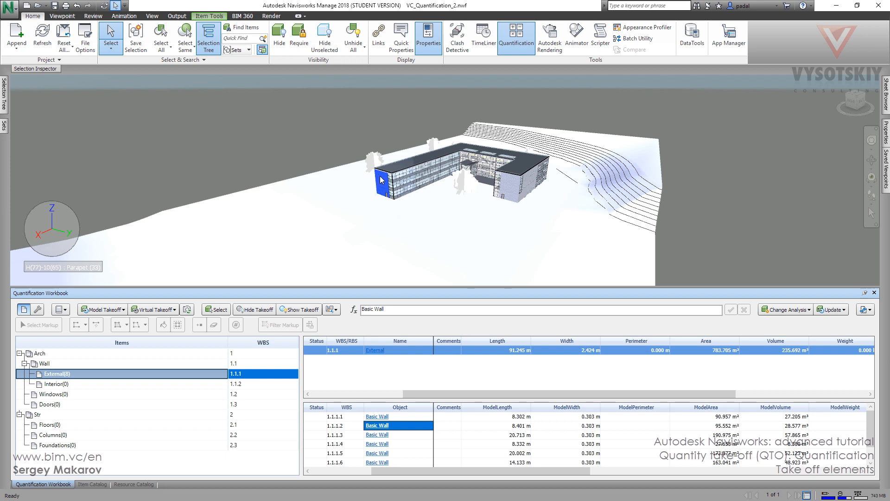
mouse_move(517, 417)
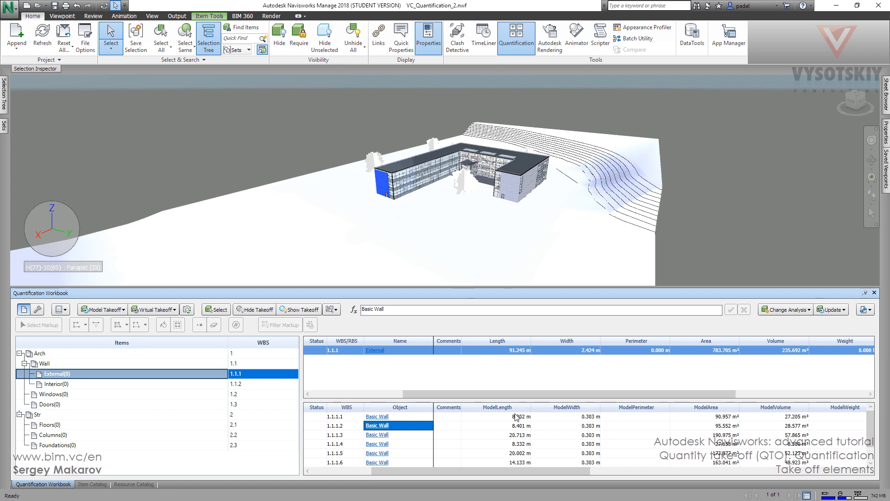
mouse_move(564, 412)
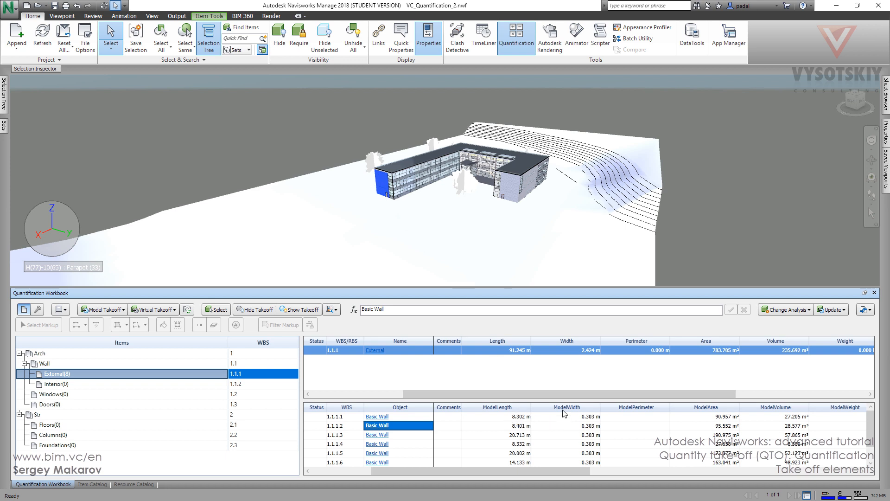
mouse_move(732, 412)
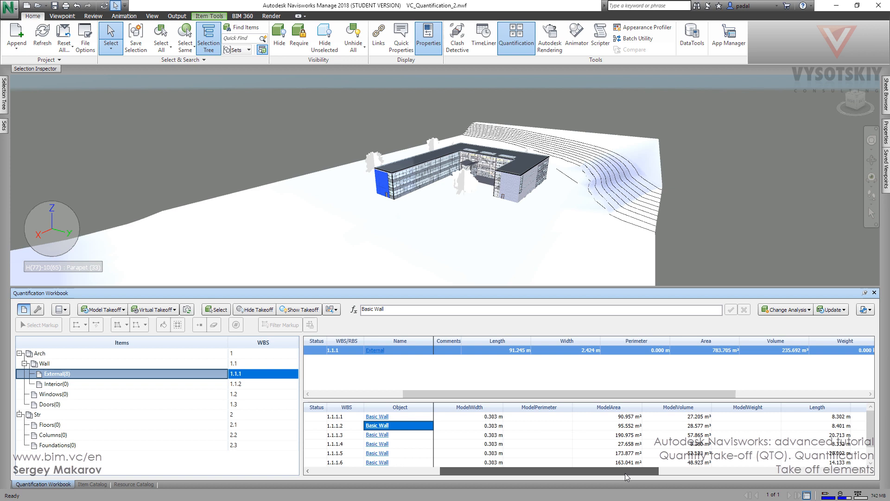
scroll(right, 3)
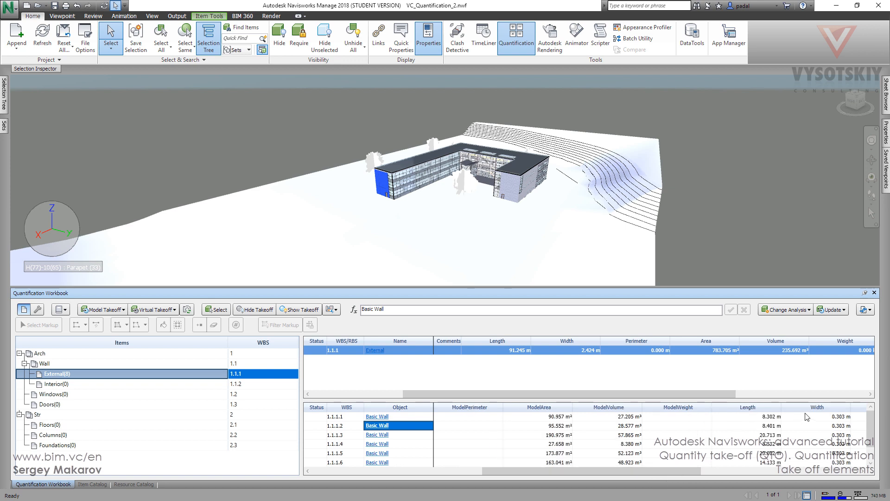
scroll(right, 3)
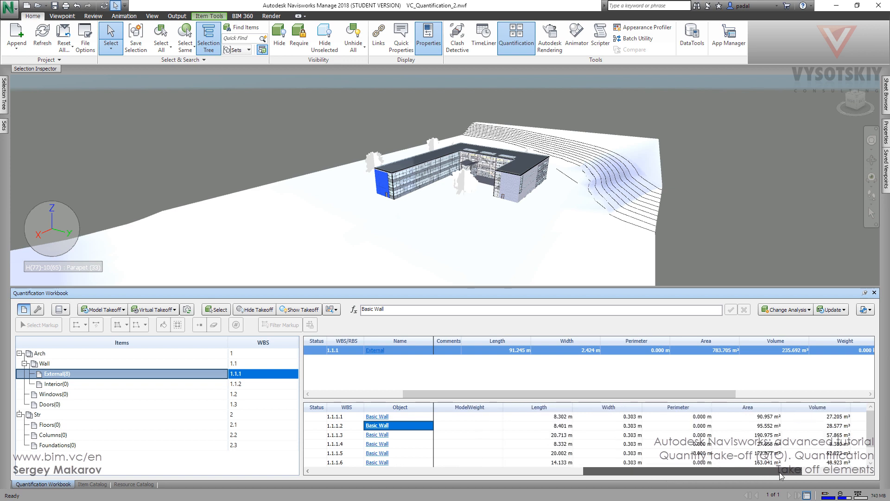
scroll(right, 3)
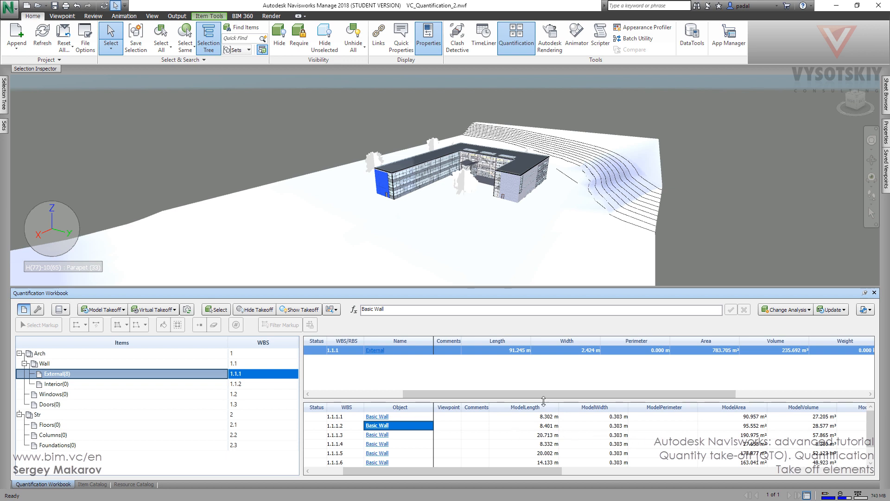
mouse_move(593, 455)
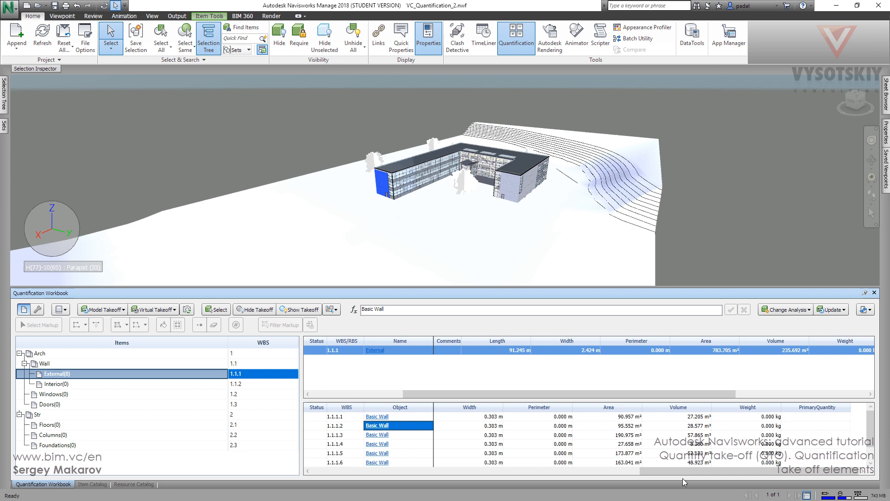
mouse_move(718, 478)
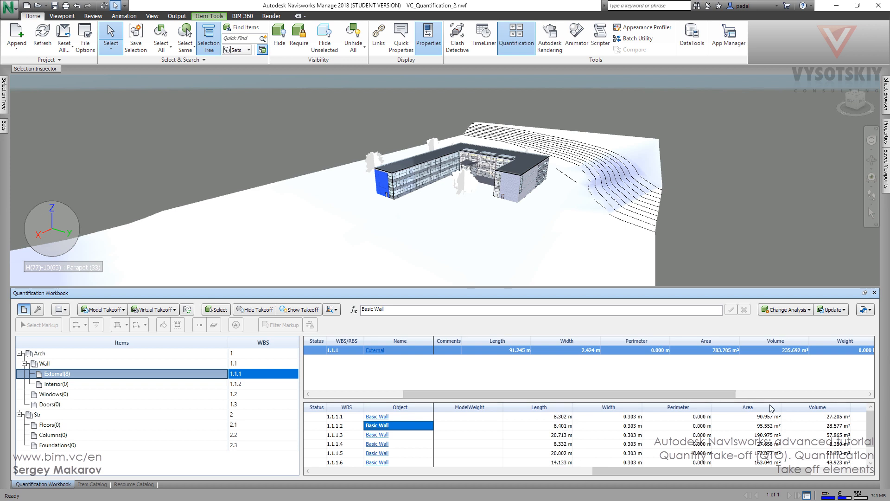
mouse_move(721, 460)
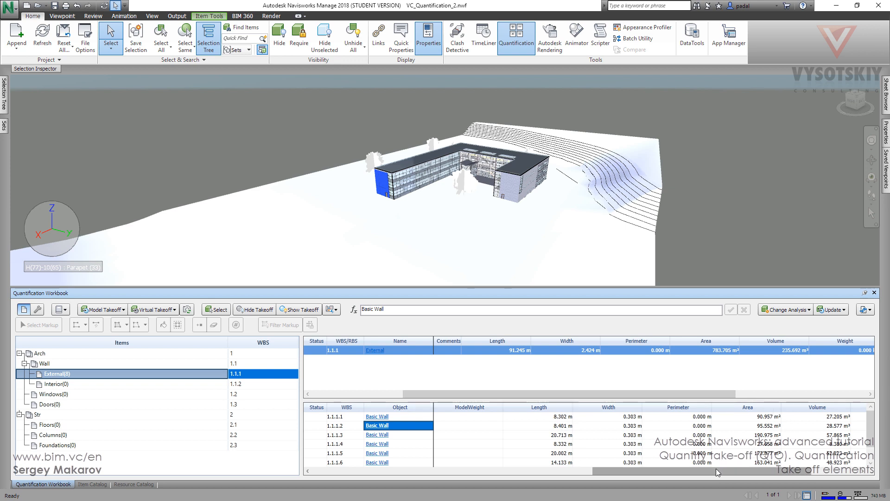
mouse_move(591, 465)
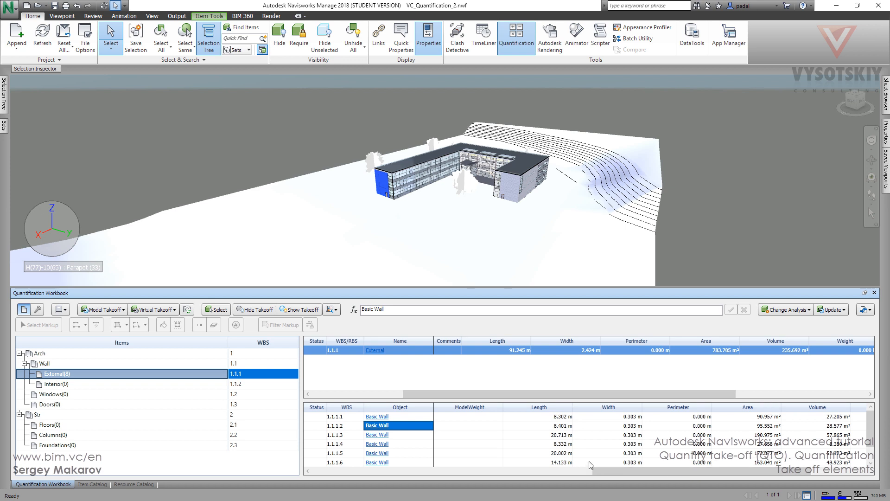
mouse_move(90, 489)
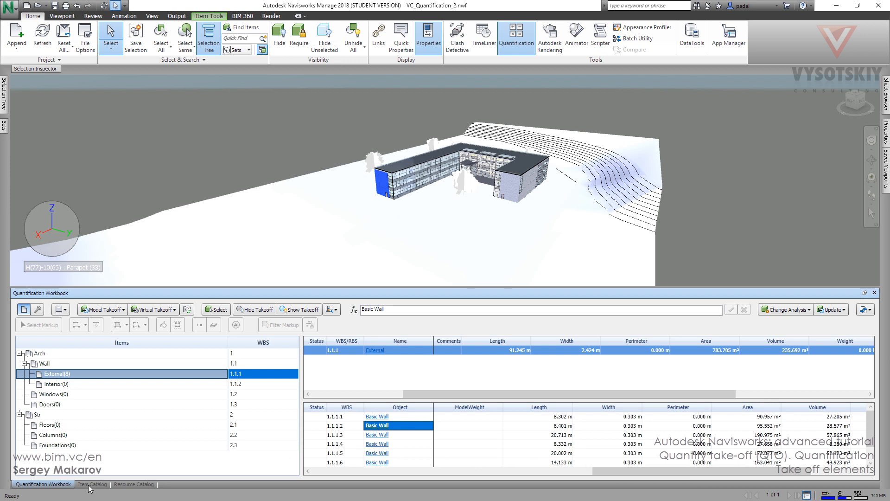
In the Item Catalog, edit External's Length formula to =ModelLength*1.1
click(92, 484)
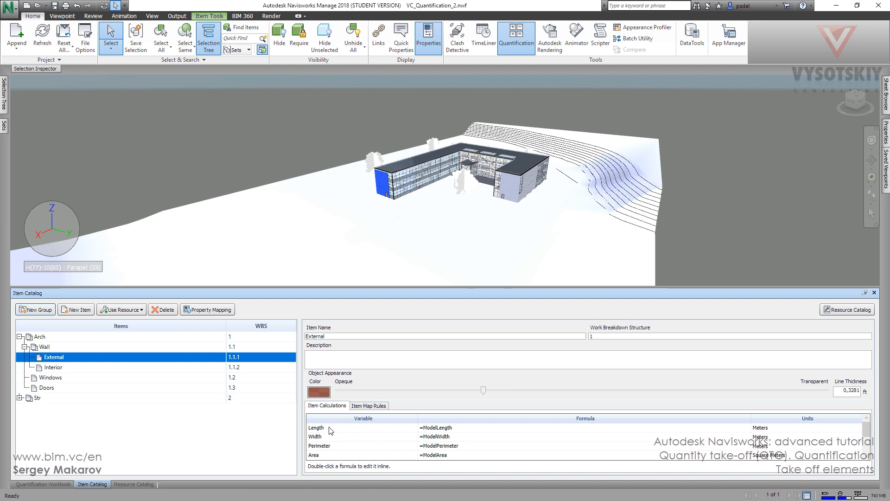
mouse_move(458, 435)
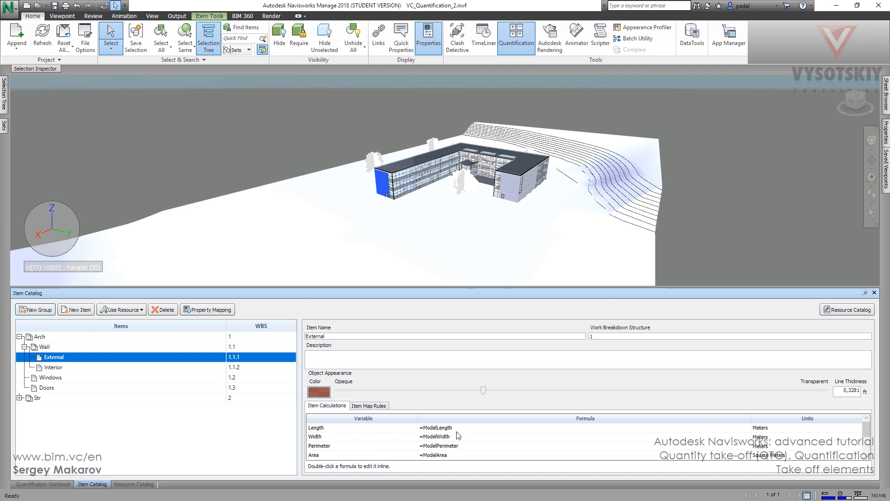
mouse_move(466, 443)
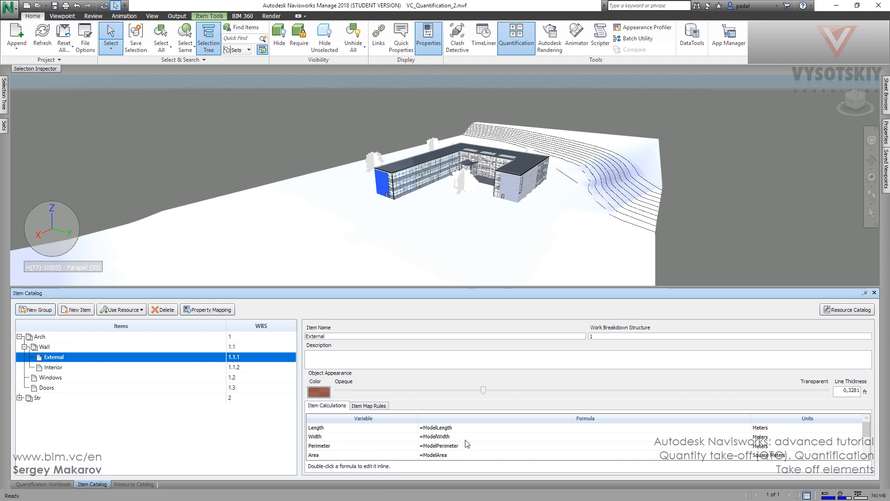
mouse_move(464, 447)
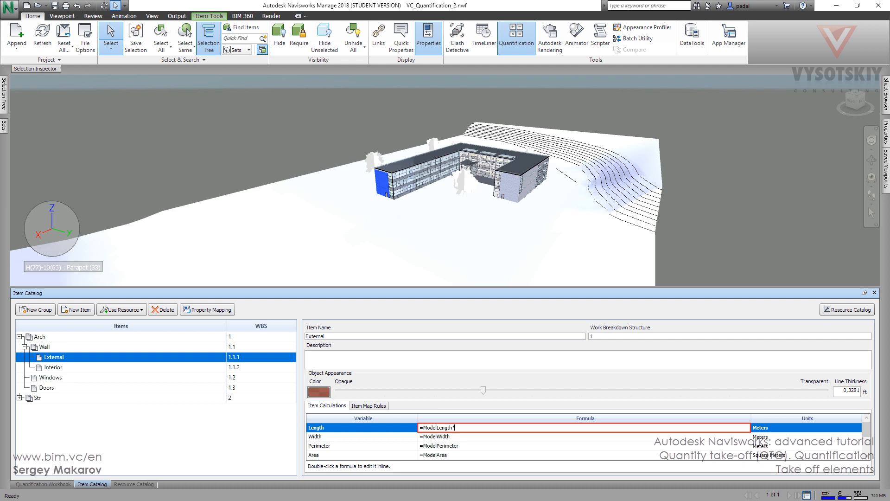
text(1.1)
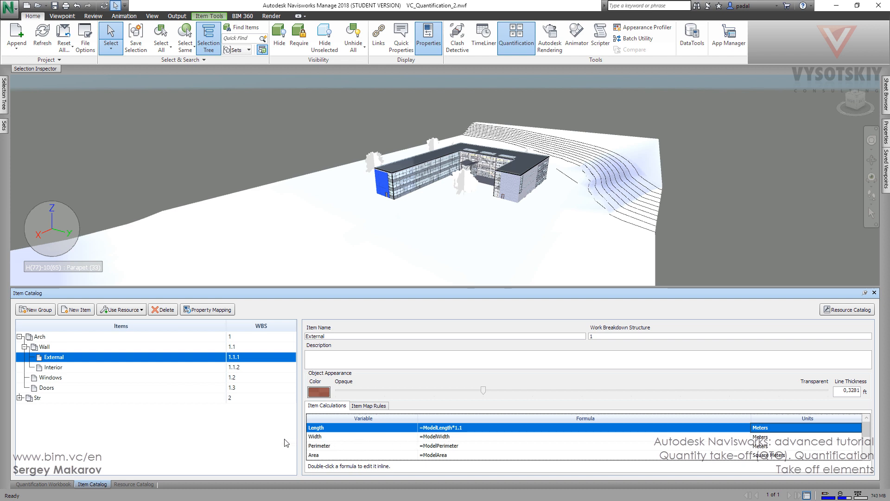
click(44, 484)
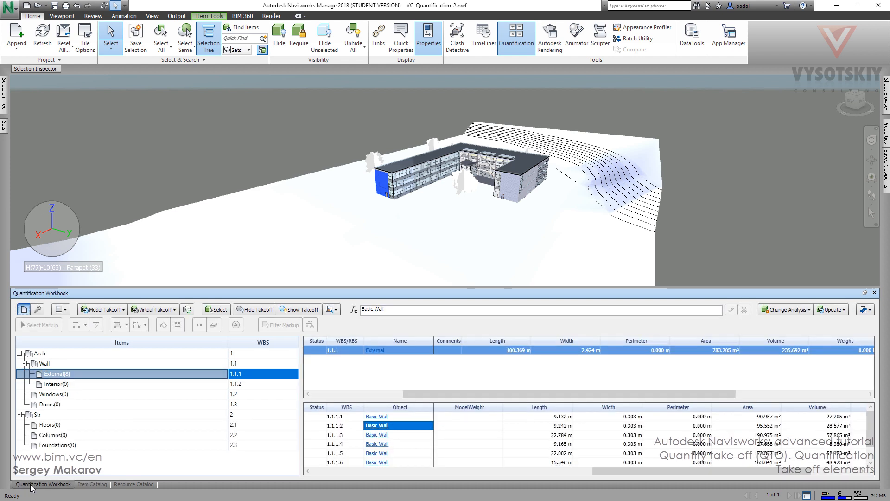
mouse_move(392, 447)
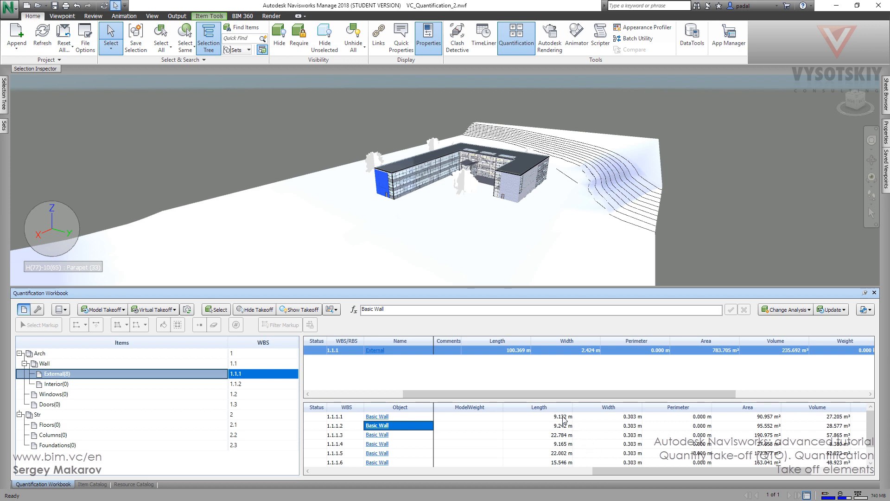
scroll(right, 3)
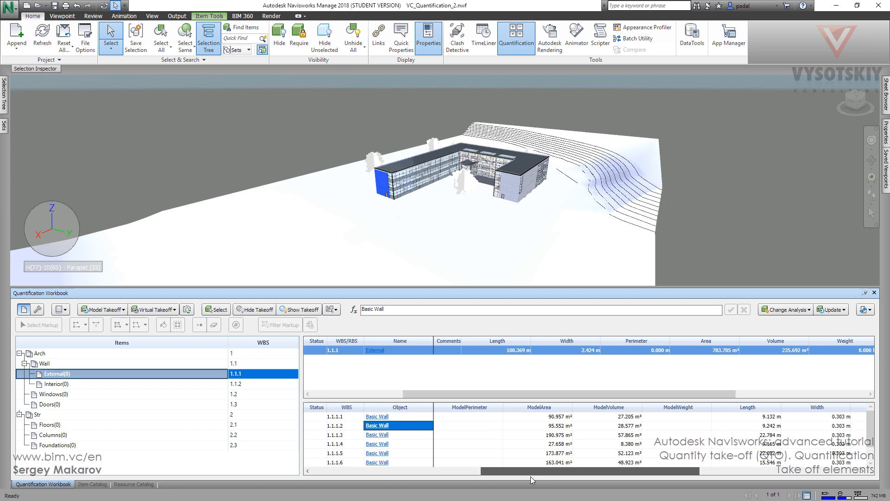
scroll(left, 3)
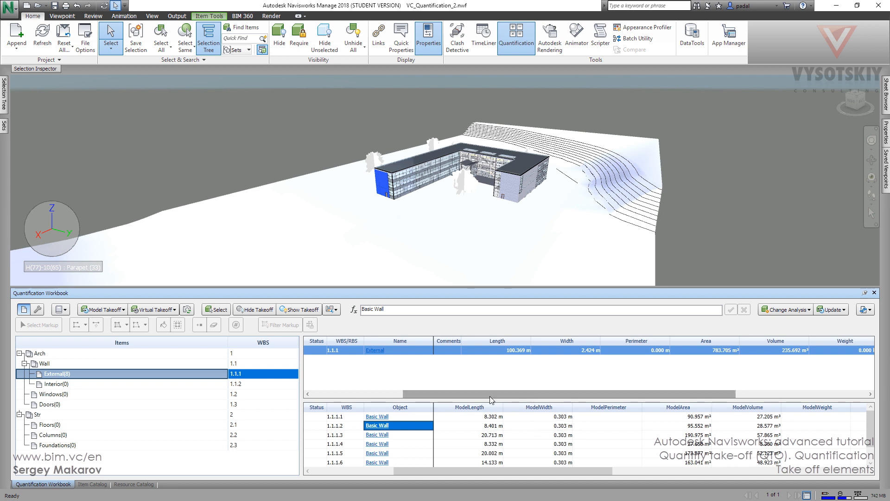
mouse_move(540, 467)
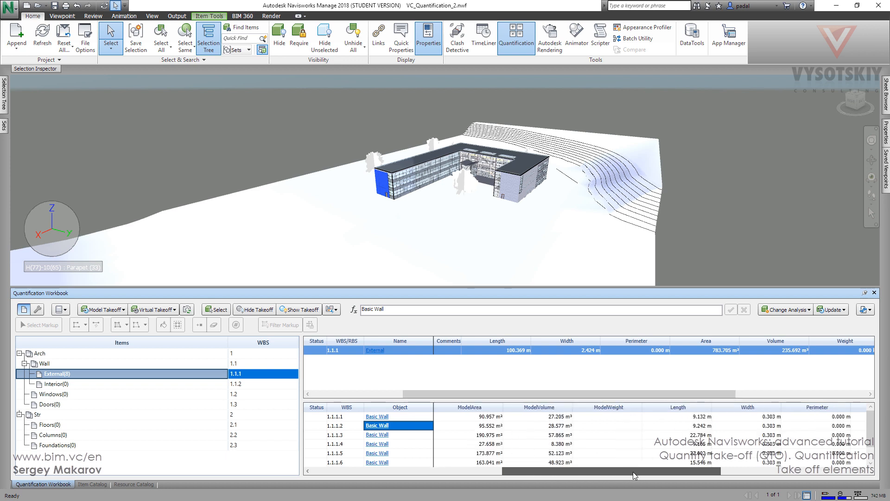
mouse_move(745, 426)
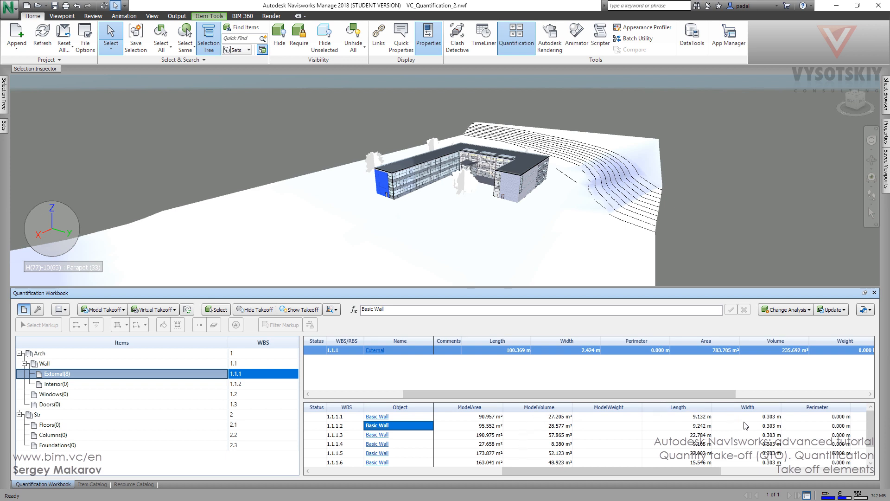
mouse_move(729, 407)
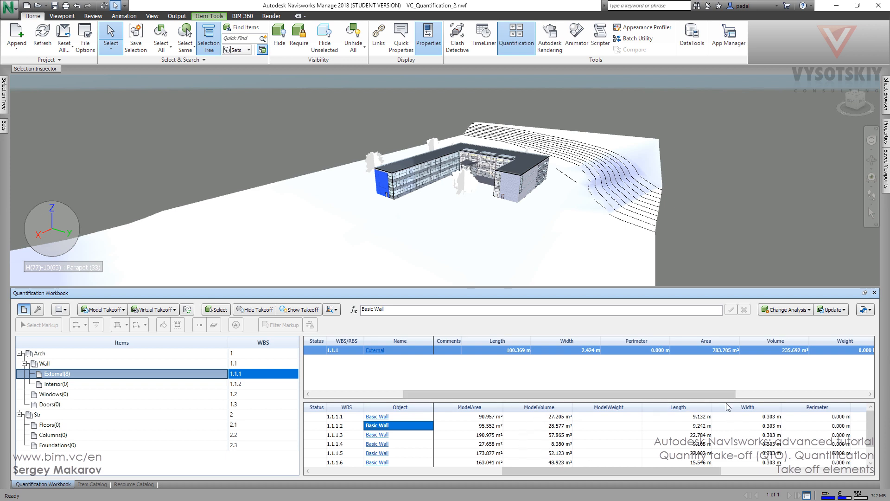
mouse_move(804, 408)
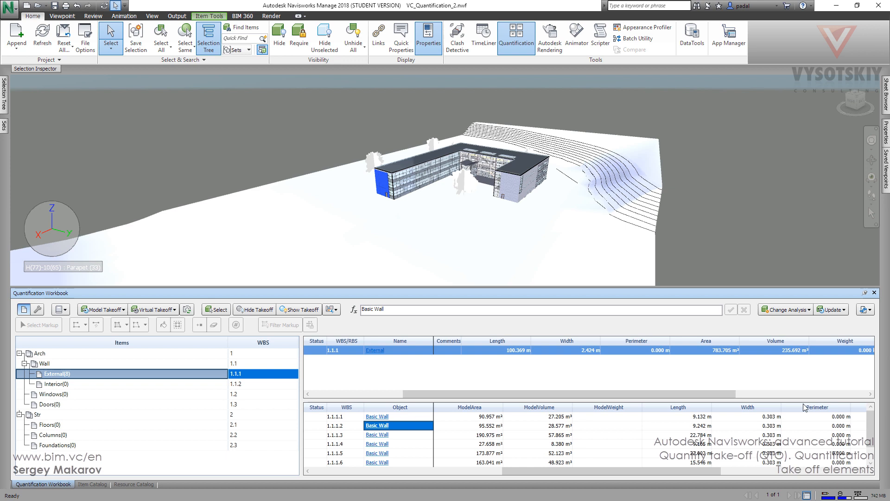
scroll(right, 3)
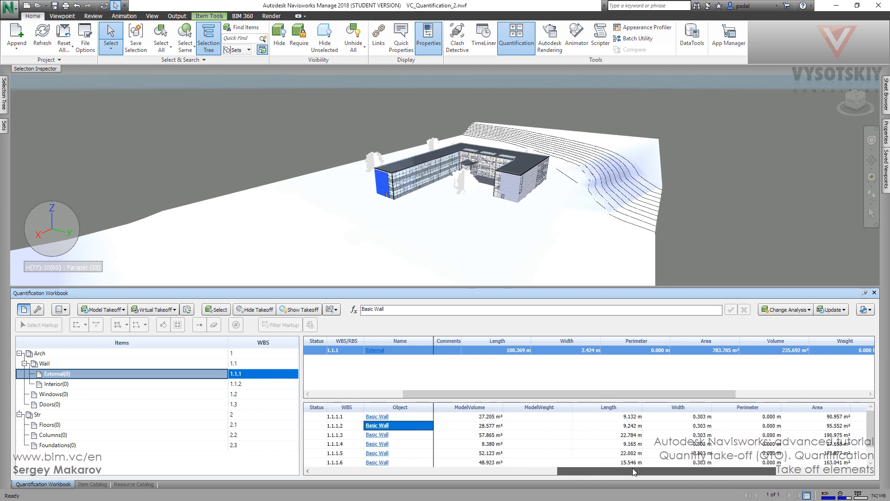
scroll(right, 3)
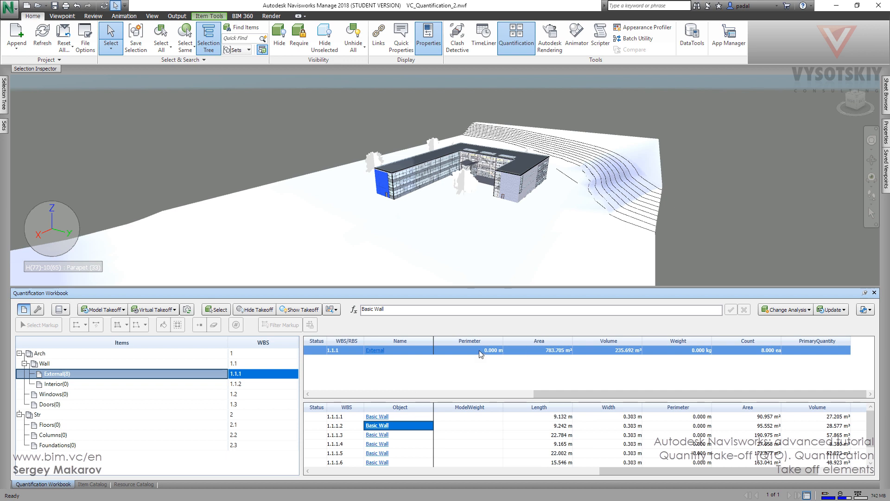
mouse_move(555, 347)
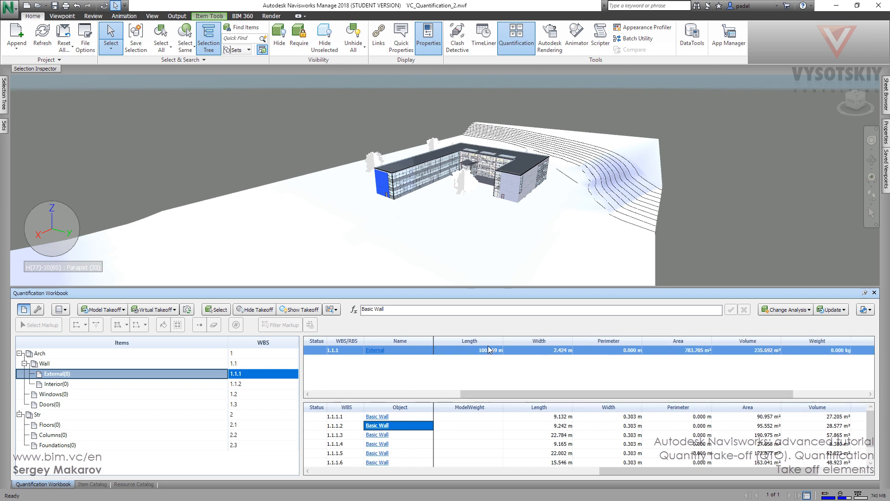
mouse_move(562, 465)
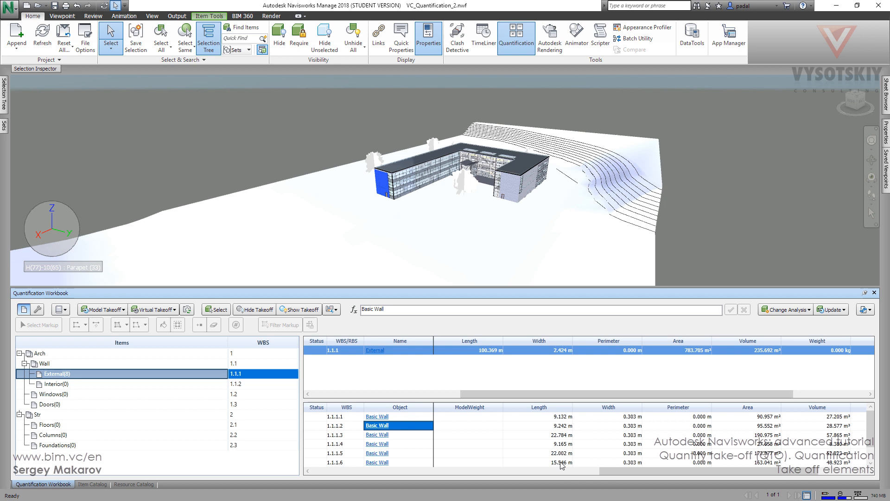
mouse_move(547, 419)
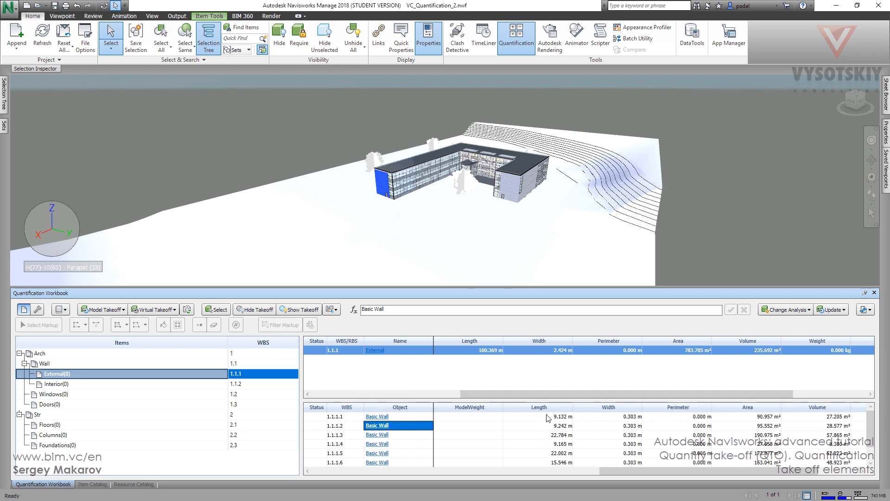
mouse_move(284, 471)
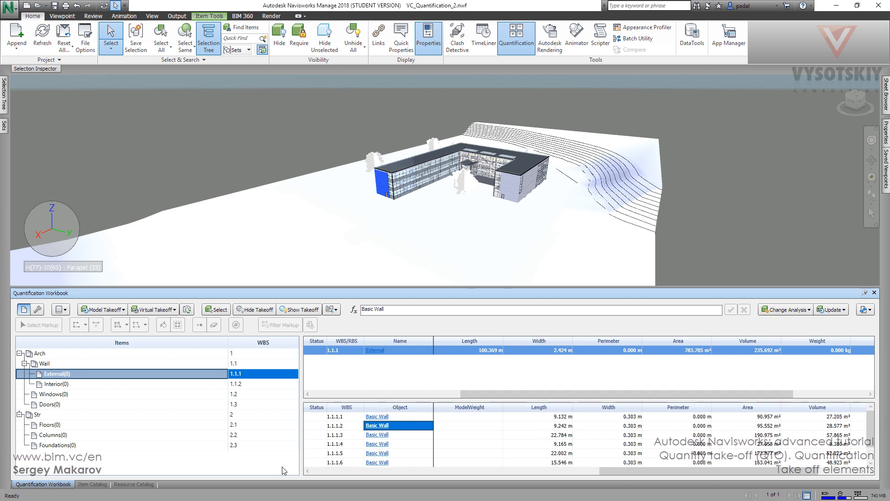
In the Item Catalog, revert External's Length formula to plain =ModelLength
click(92, 484)
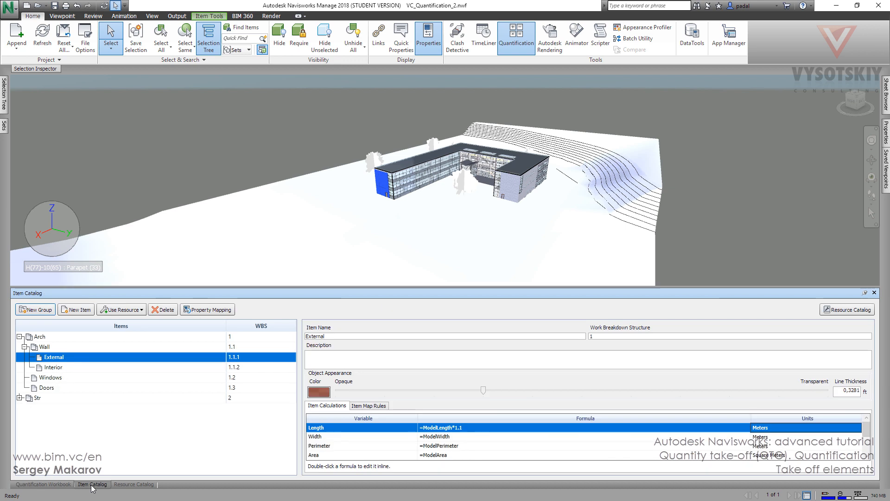
mouse_move(471, 431)
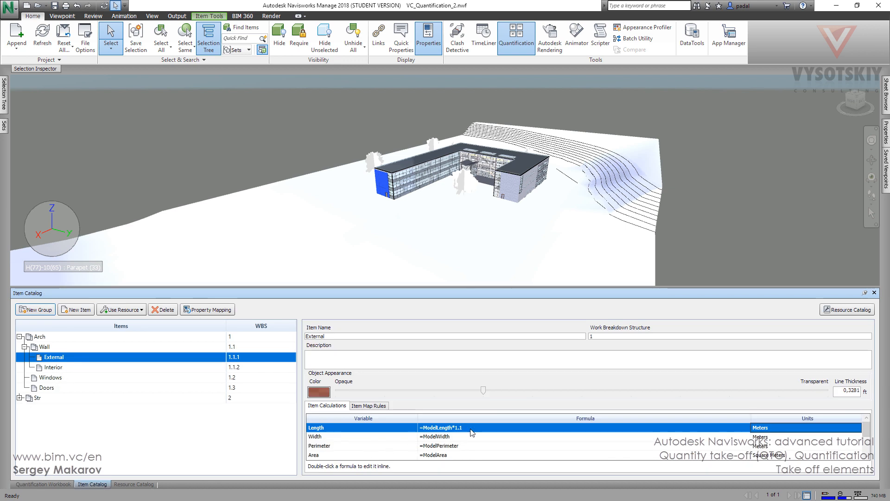
double_click(439, 427)
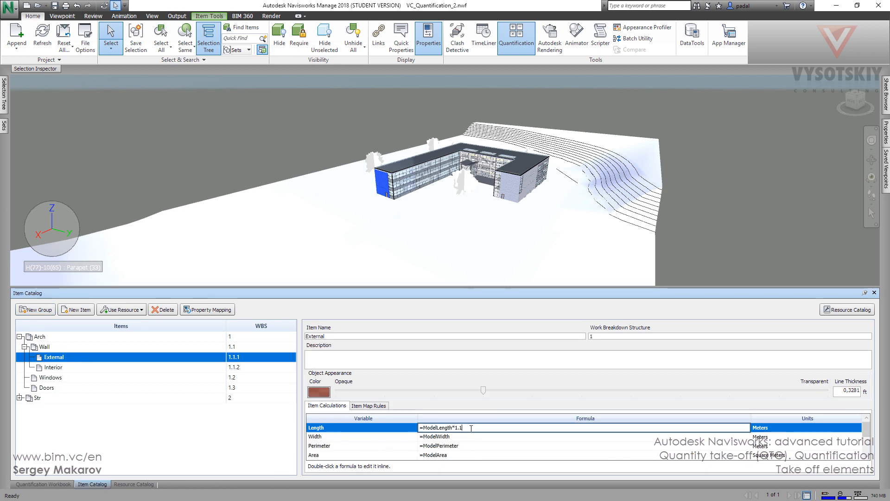
key(BackSpace)
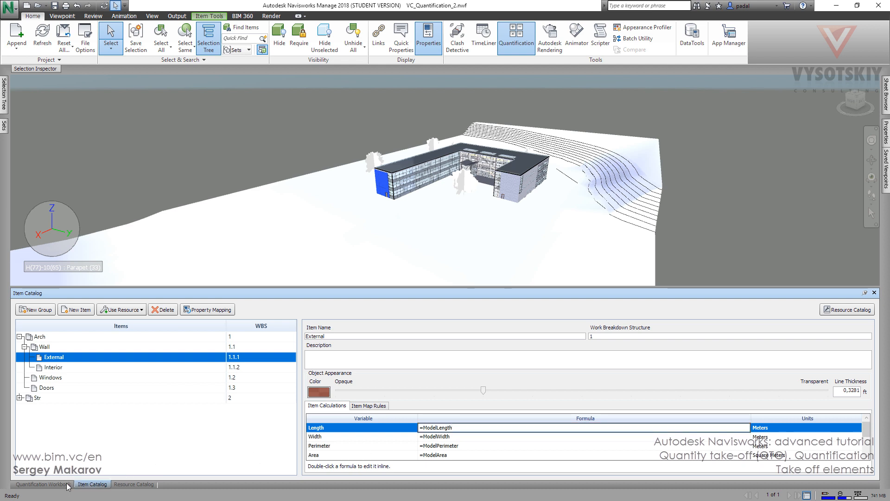
Back in the Quantification Workbook, compare Length and ModelLength, both totalling 91.245 m
click(43, 484)
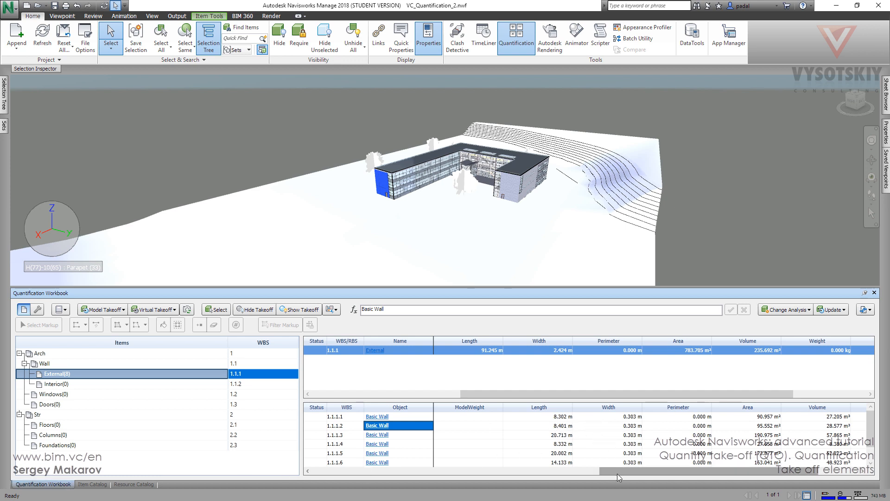
scroll(right, 3)
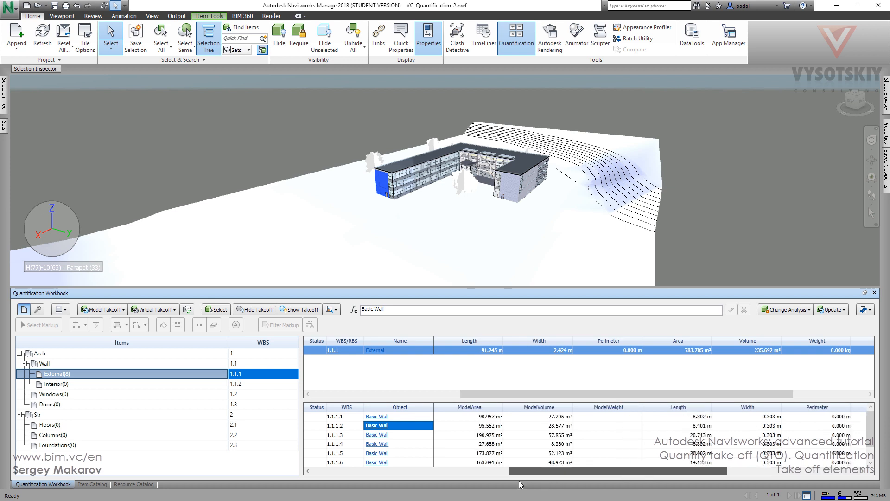
scroll(left, 3)
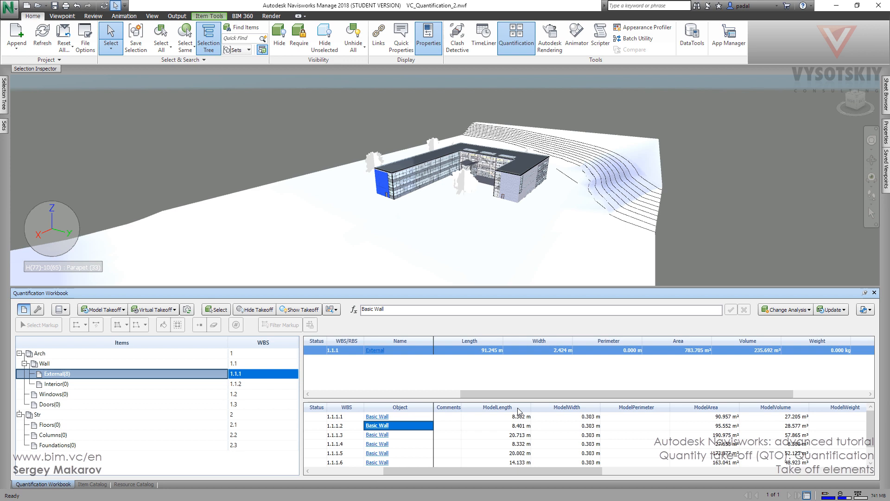
mouse_move(582, 449)
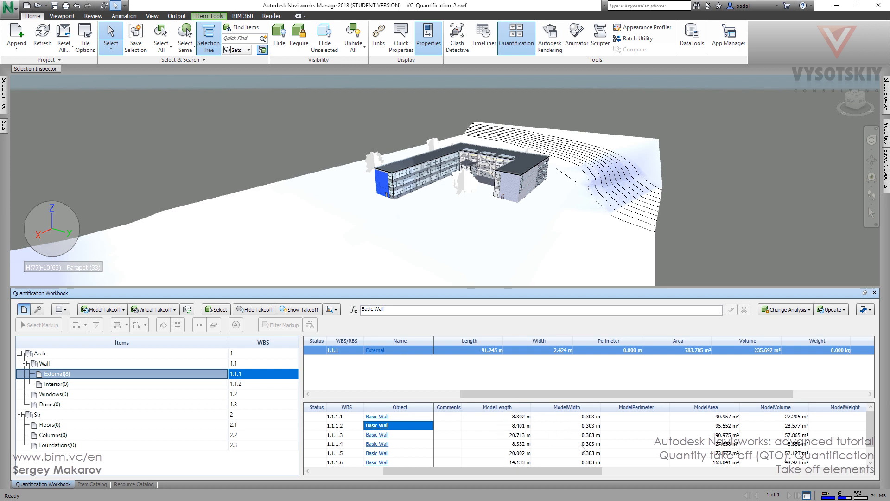
mouse_move(451, 424)
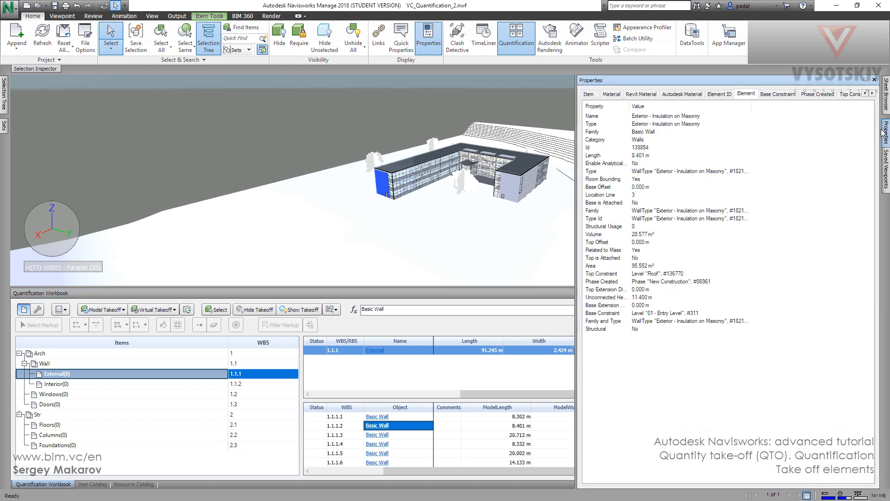
mouse_move(644, 157)
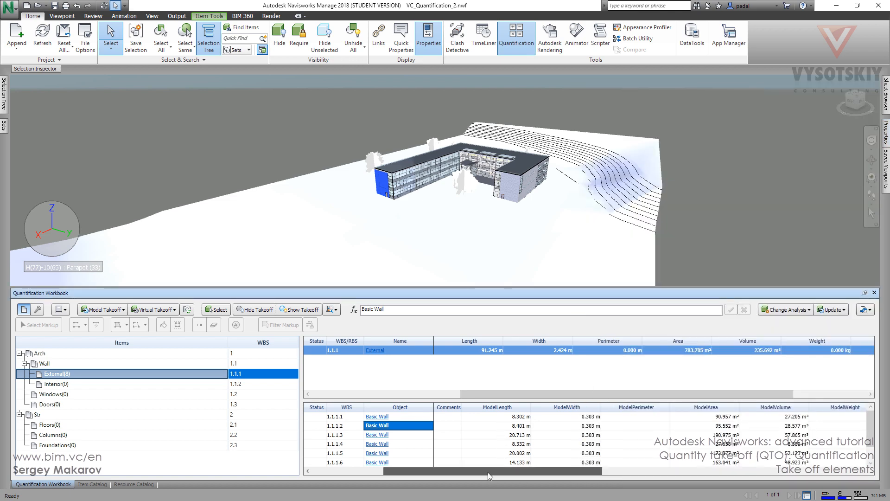
scroll(right, 3)
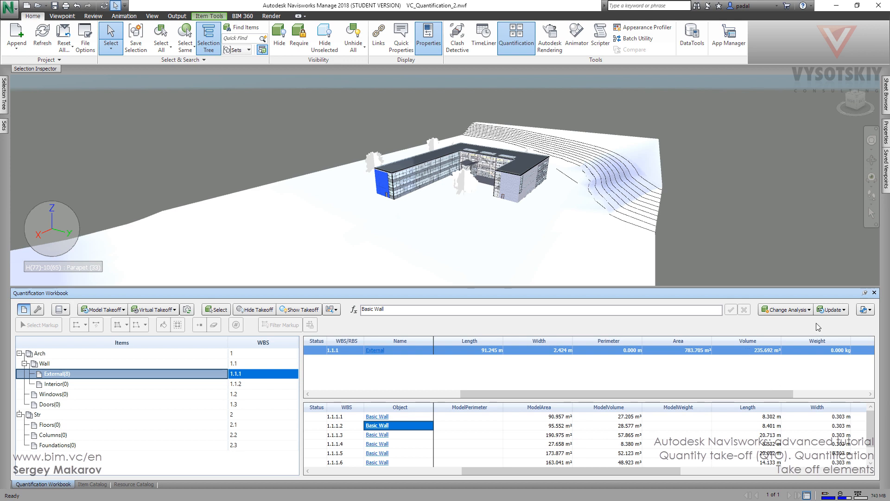
mouse_move(646, 467)
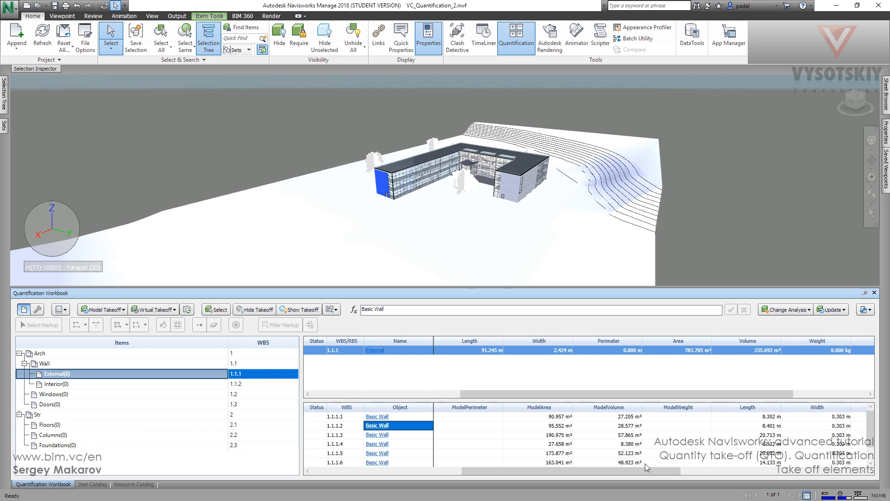
mouse_move(679, 430)
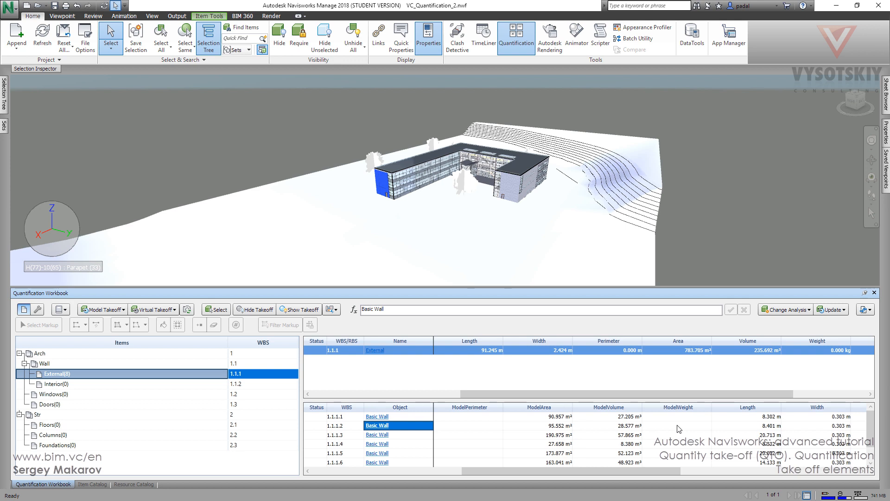
mouse_move(680, 423)
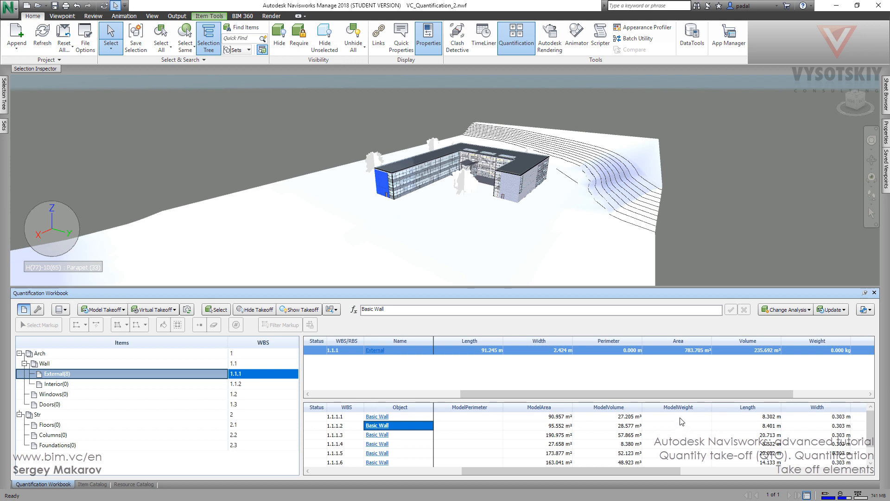